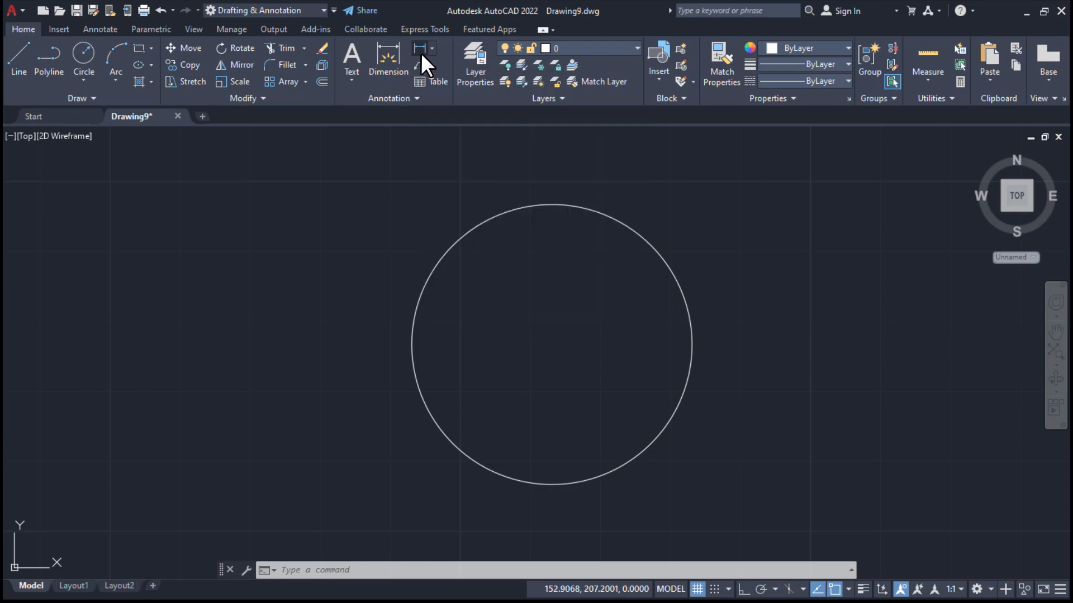
- Start a linear dimension from the circle's left quadrant to measure the 40 diameter
click(421, 49)
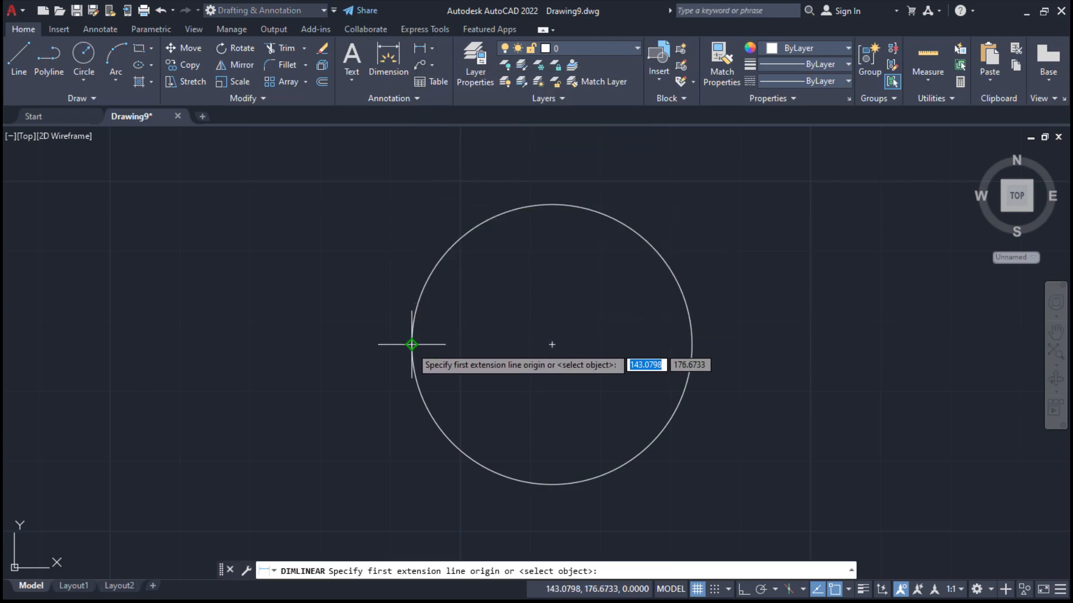
click(410, 344)
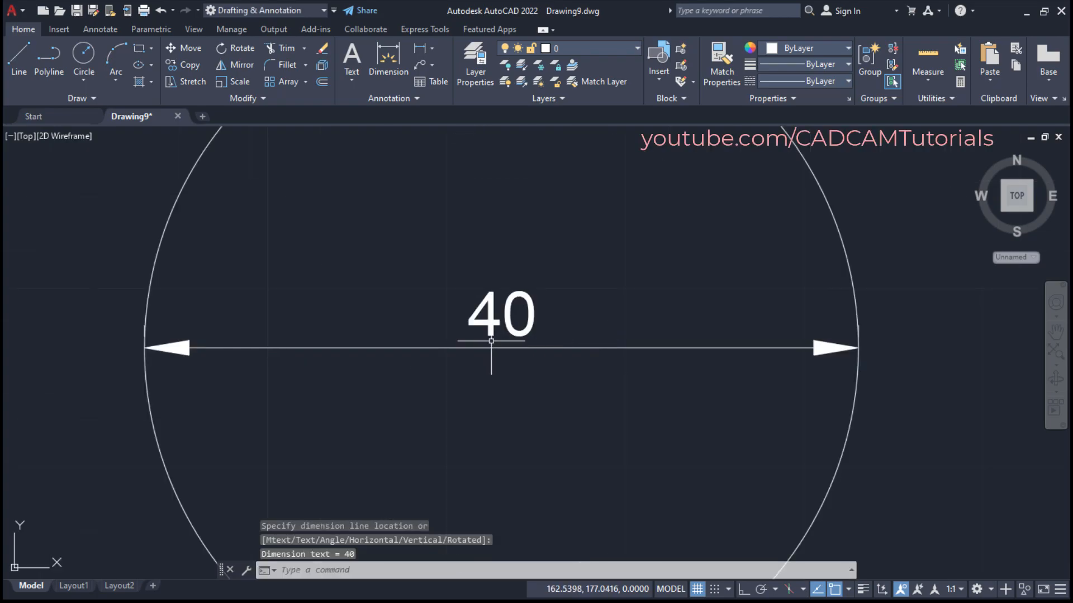
- Insert the diameter symbol before 40 so the dimension reads Ø40
double_click(500, 315)
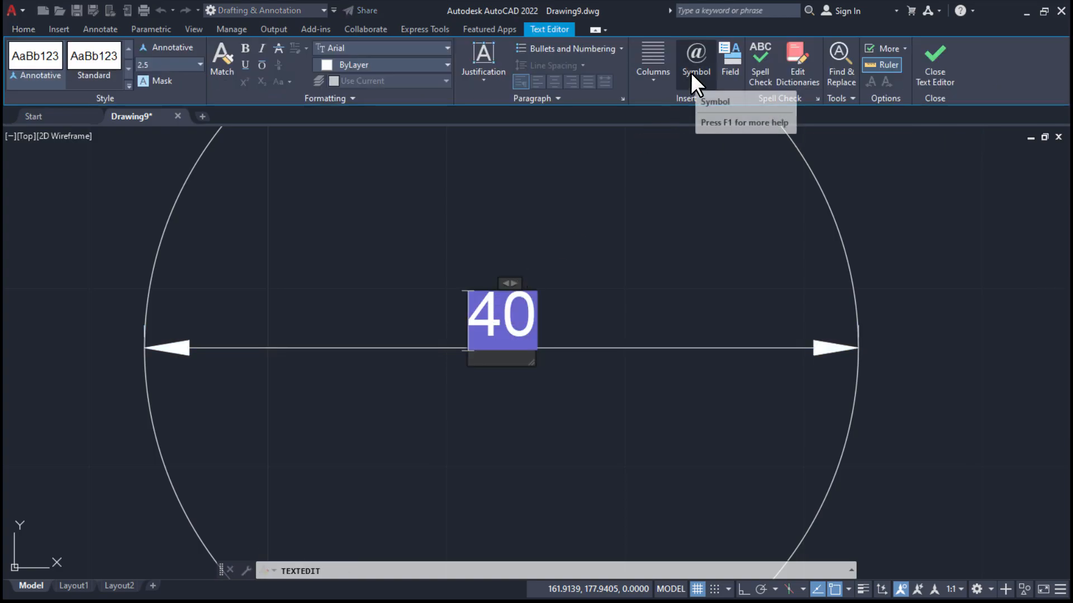
click(695, 56)
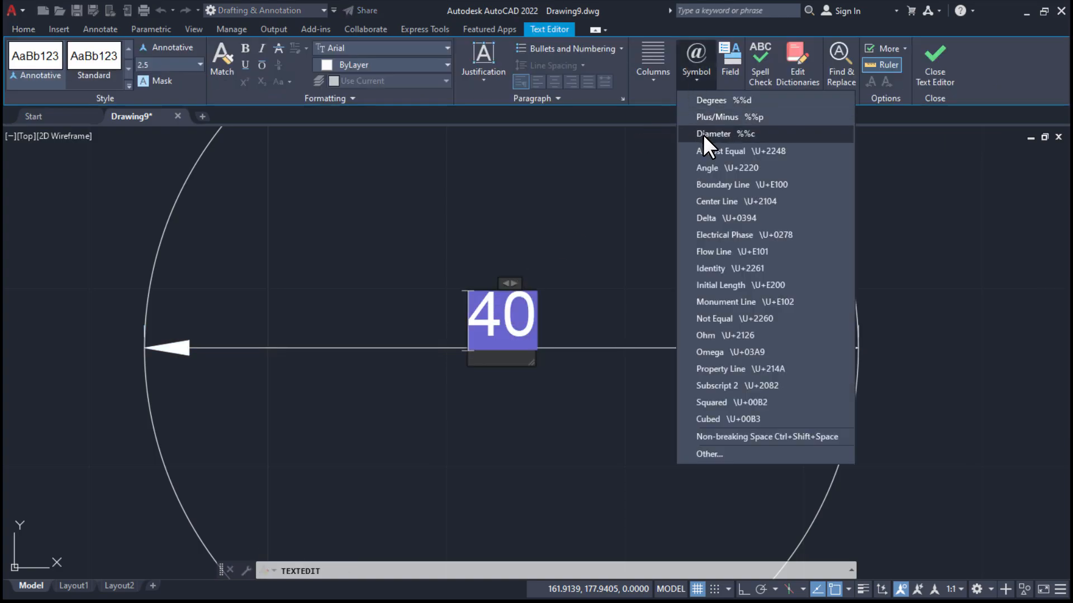
click(714, 133)
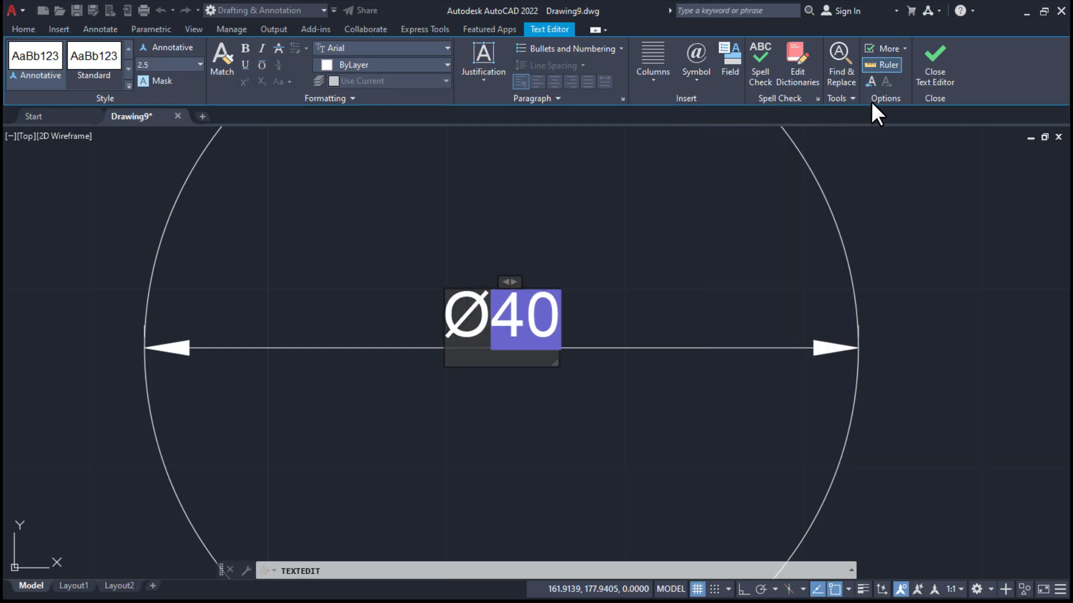
click(934, 55)
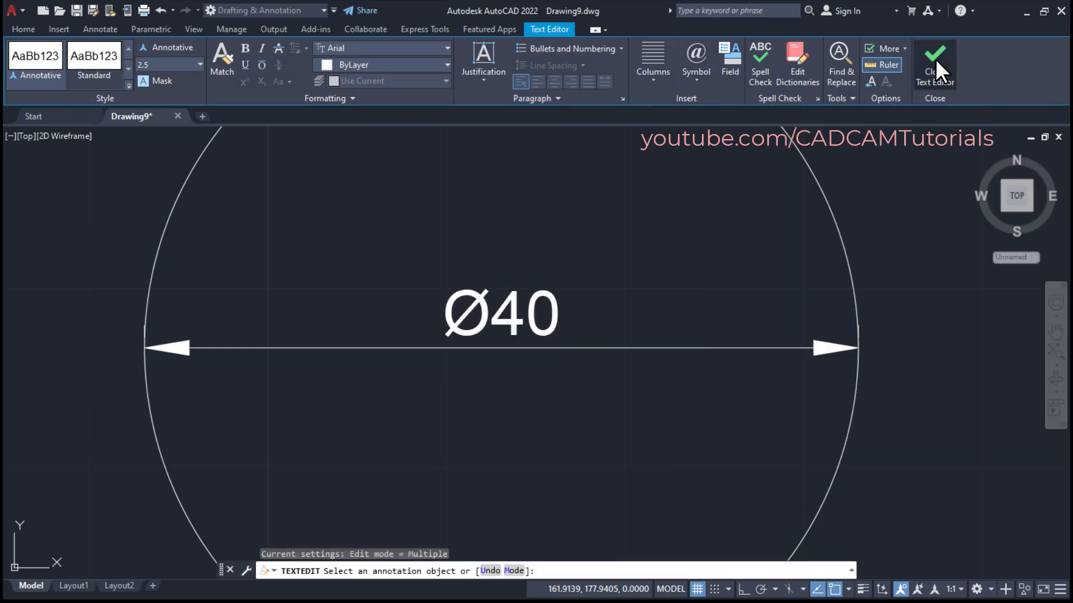
click(934, 56)
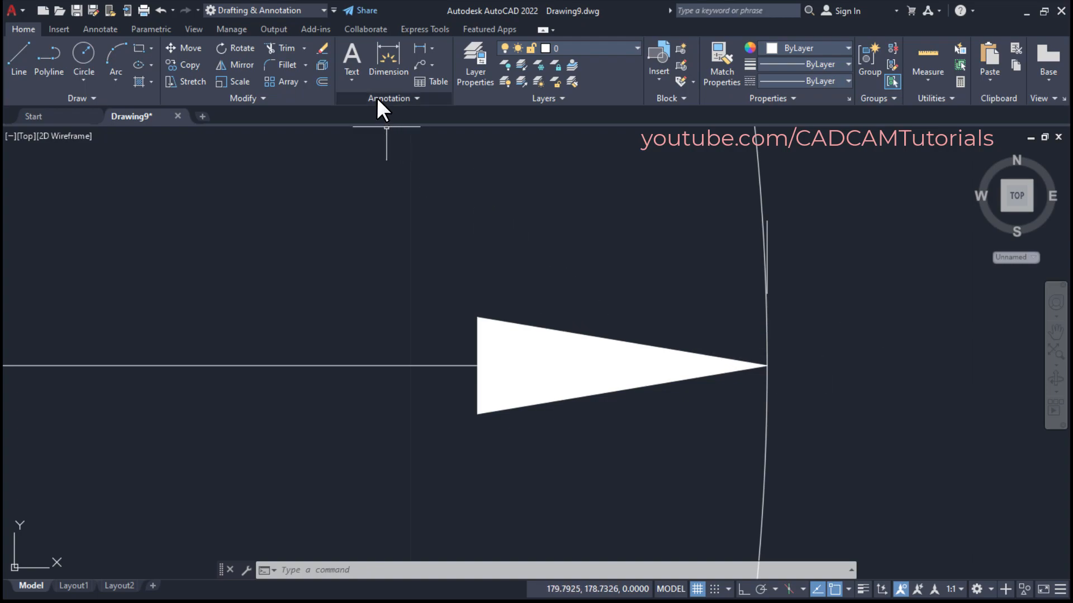
- Create a new dimension style from ISO-25 and name it 'dia'
click(389, 99)
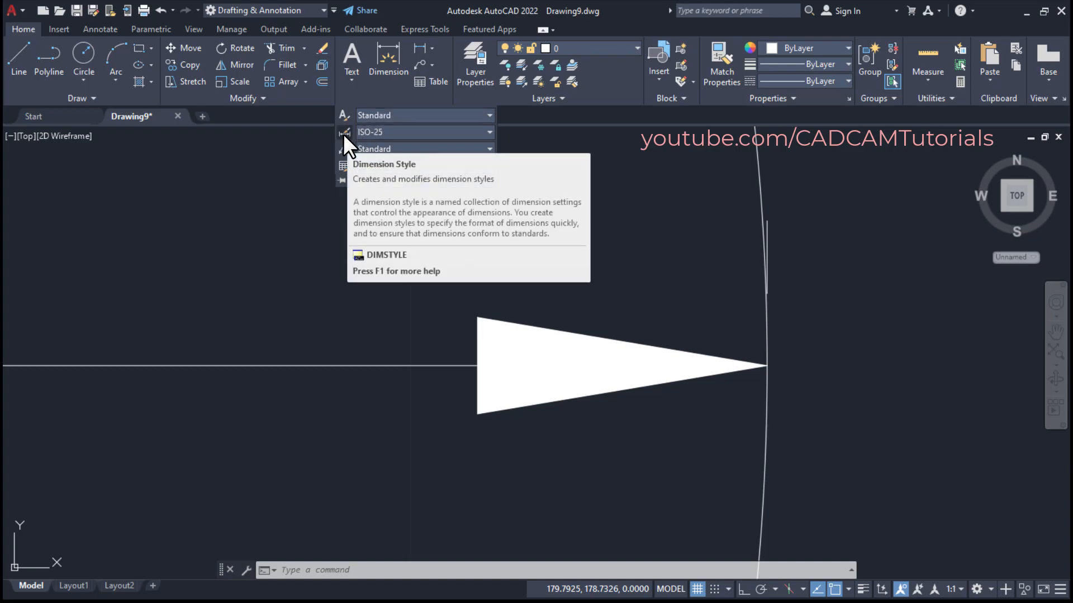
click(342, 132)
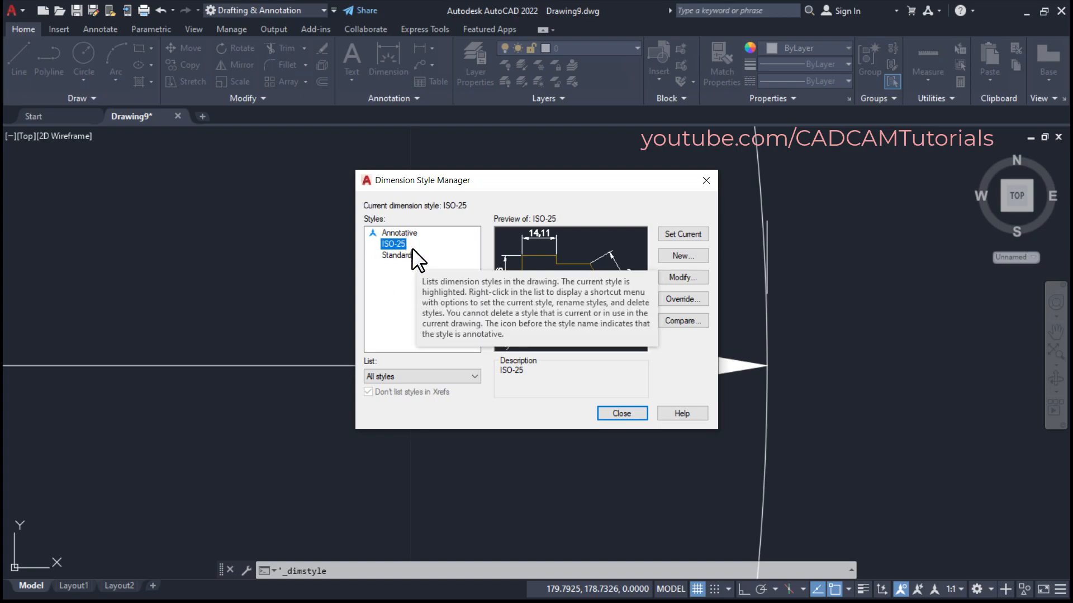
mouse_move(683, 256)
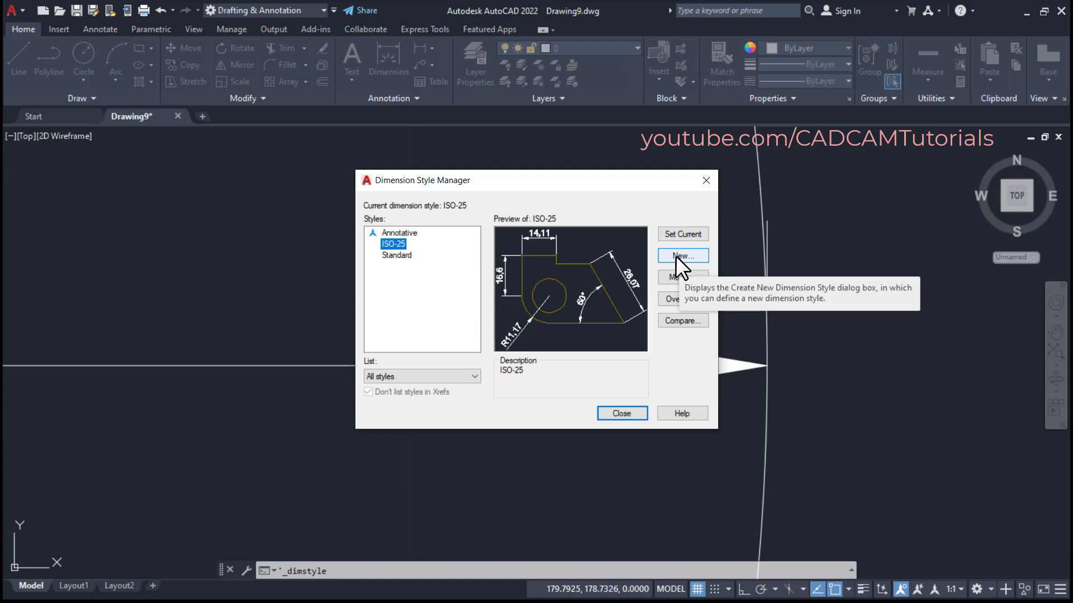
click(682, 256)
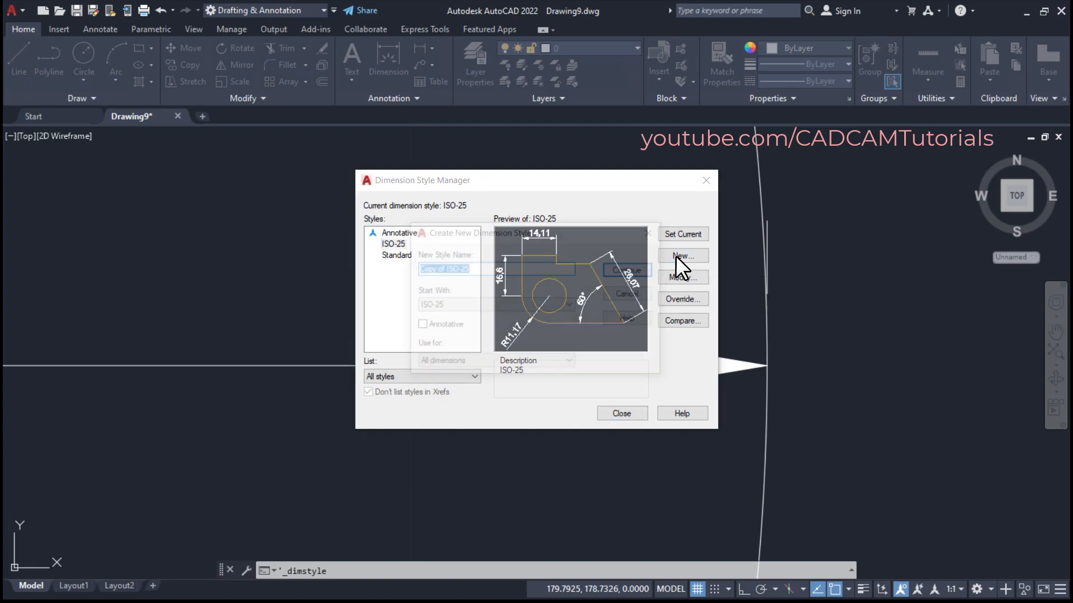
text(d)
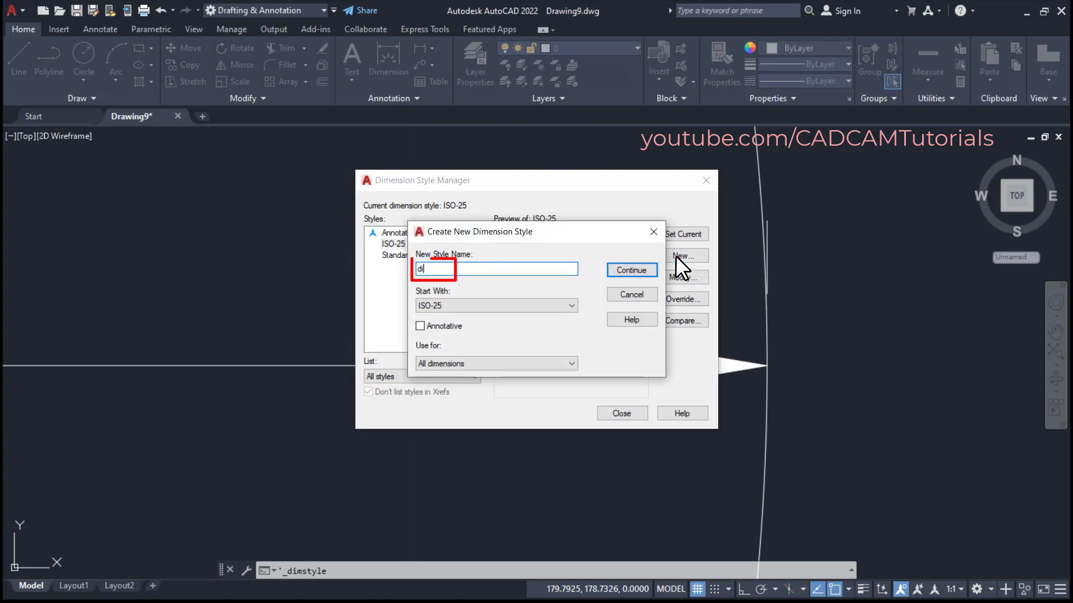
text(ia)
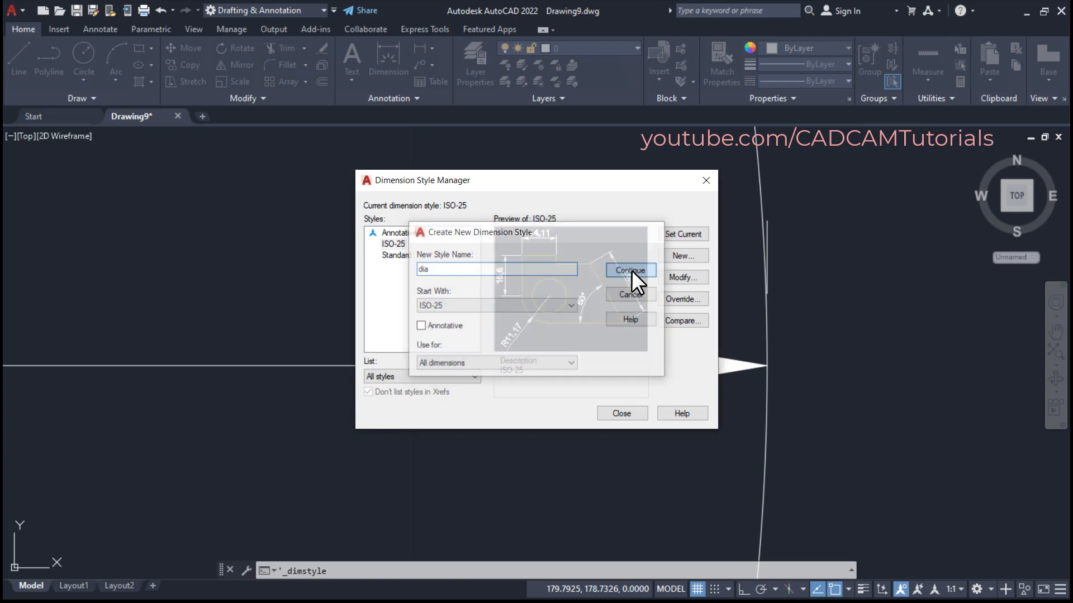
- Set the dia style's extend beyond dim lines and offset from origin to 0
click(631, 269)
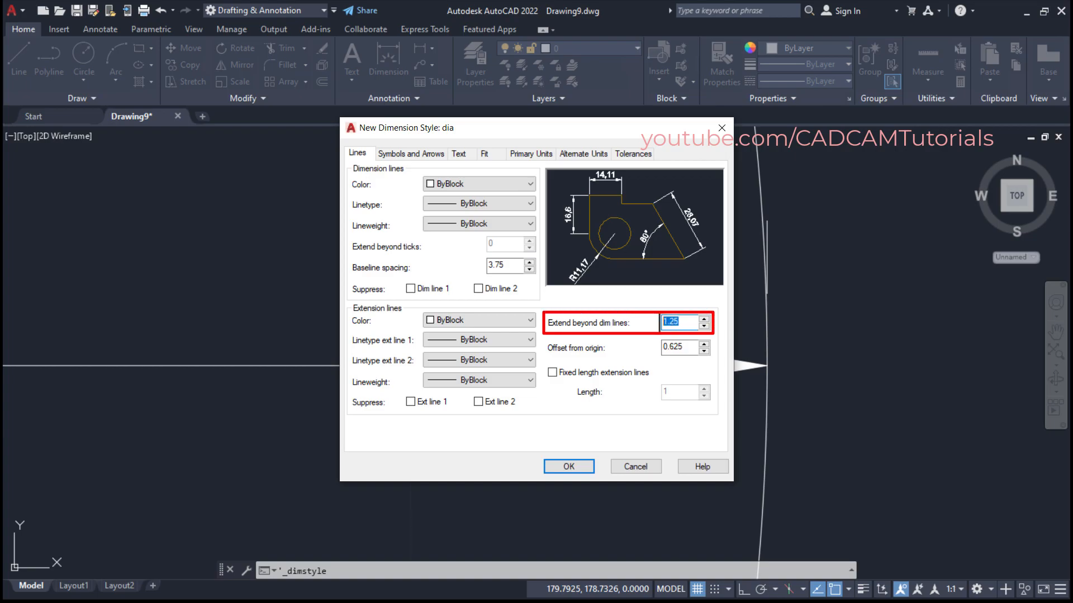
text(0)
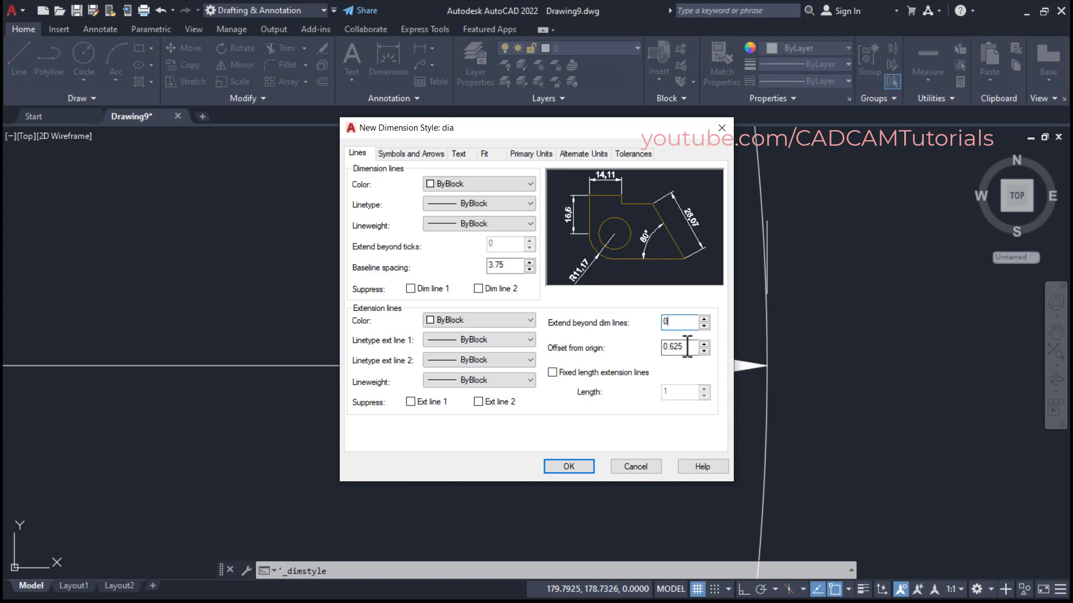
text(0)
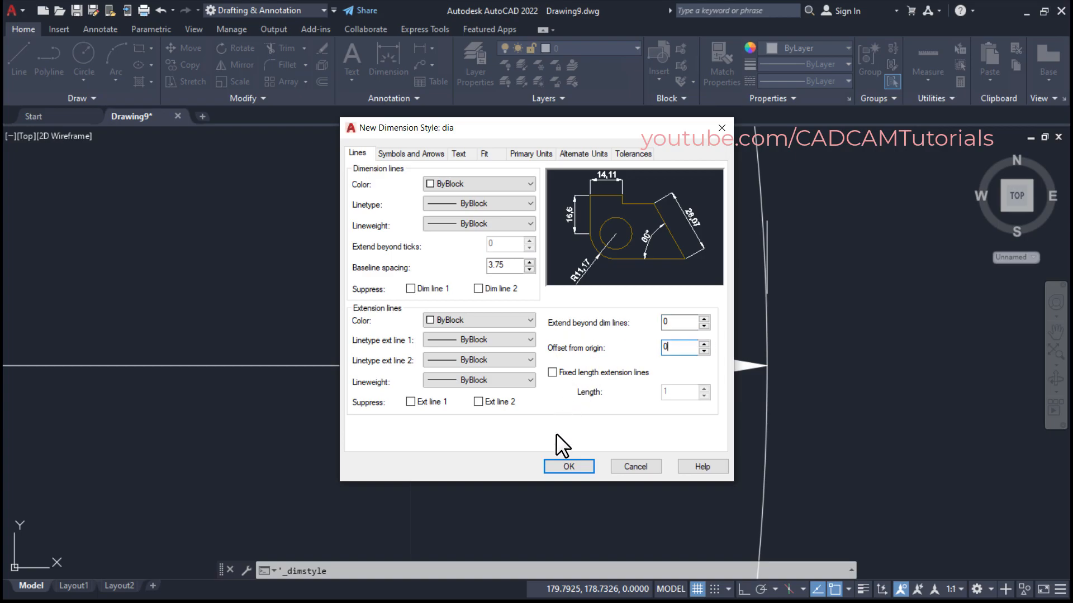
click(569, 467)
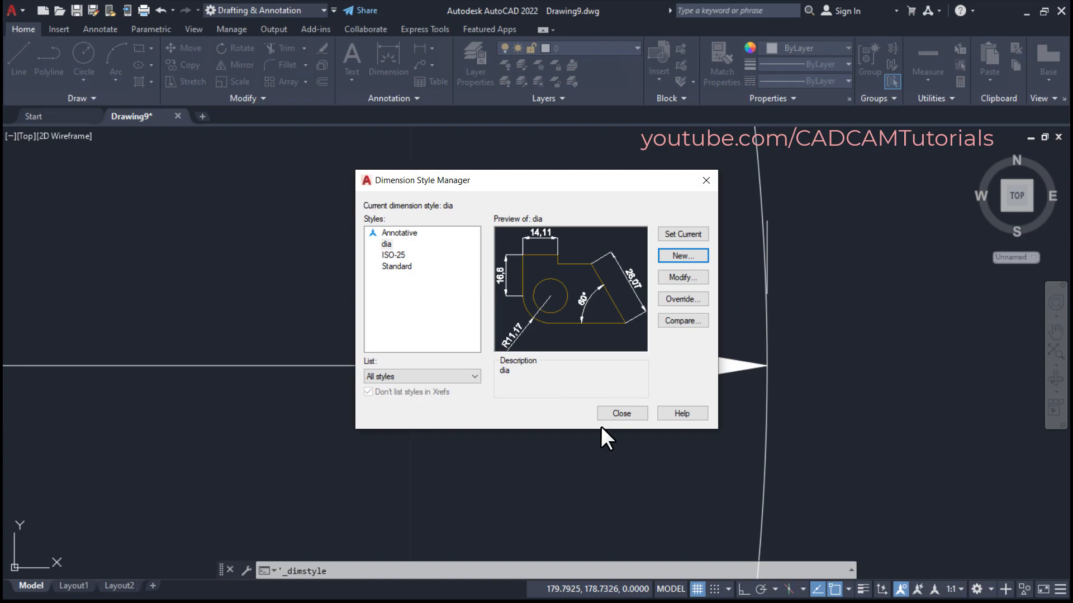
click(622, 413)
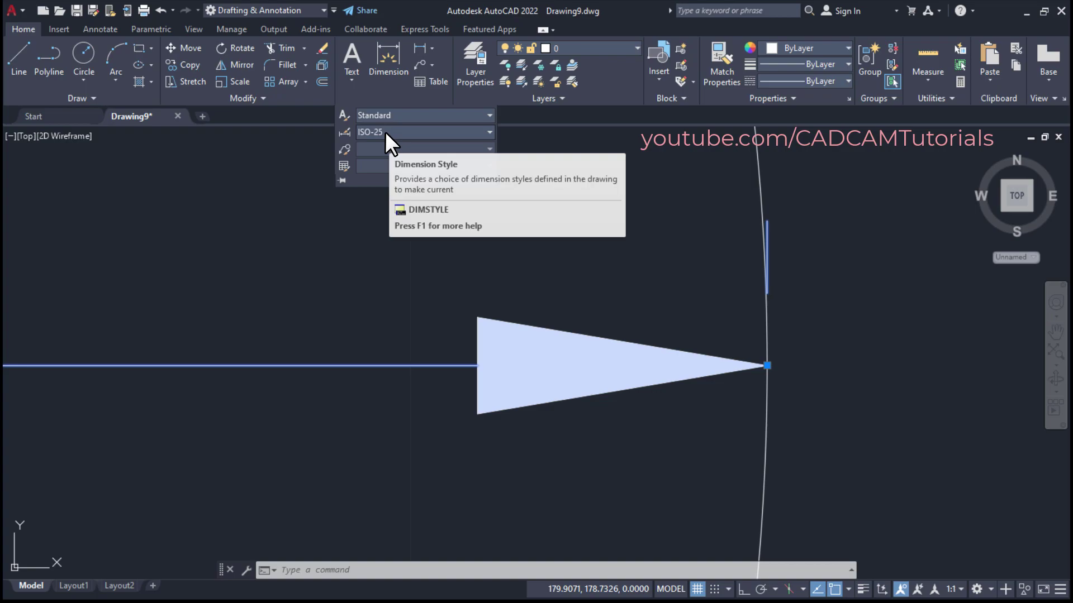
- Apply the dia dimension style to the Ø40 dimension
click(489, 132)
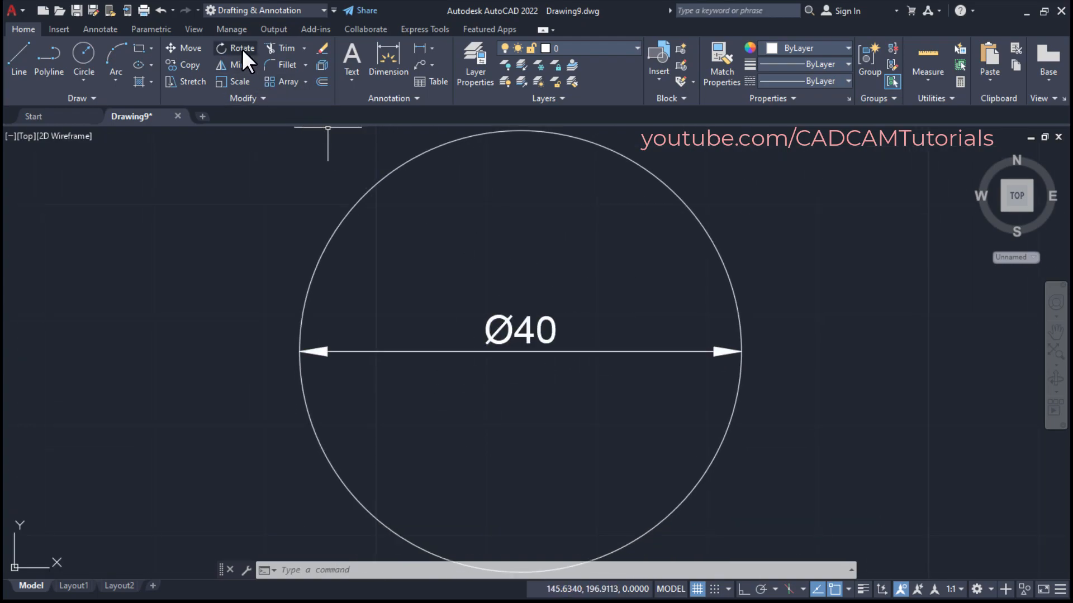
- Rotate the Ø40 dimension about its dimension line's midpoint
click(235, 49)
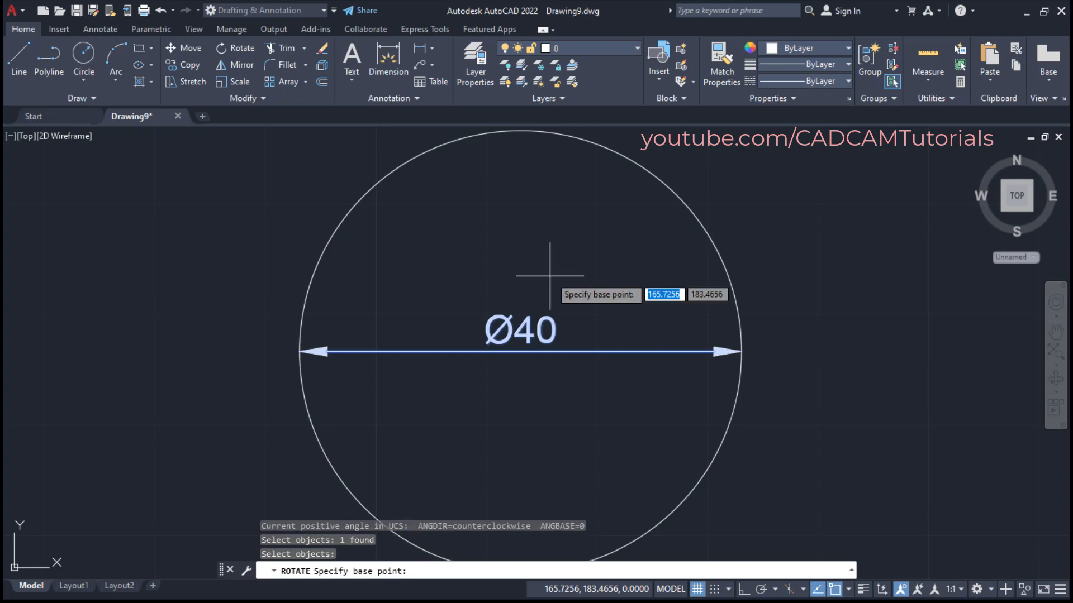
mouse_move(520, 353)
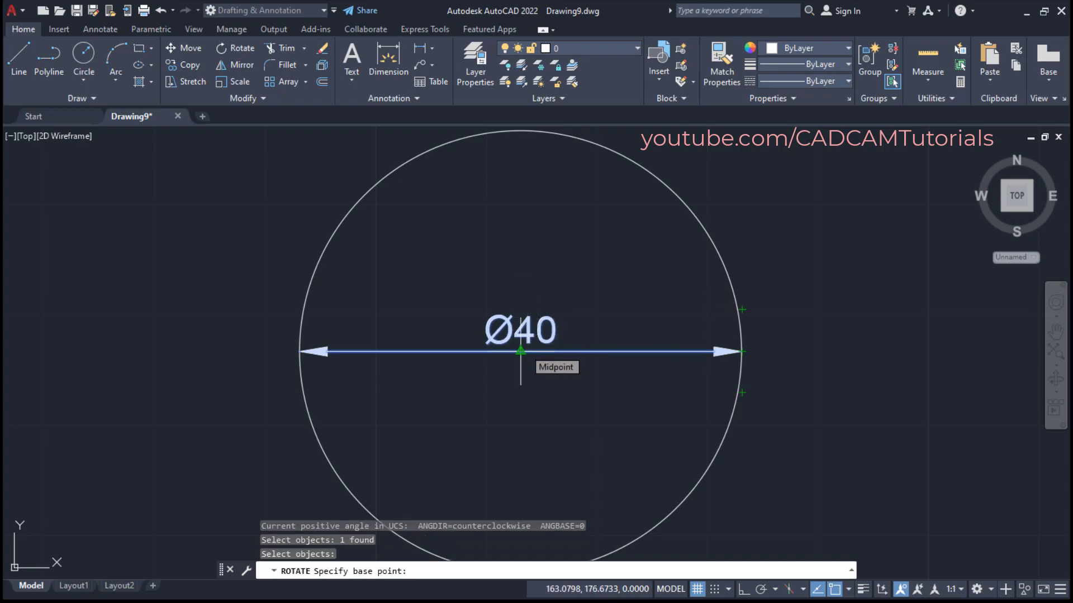
click(520, 353)
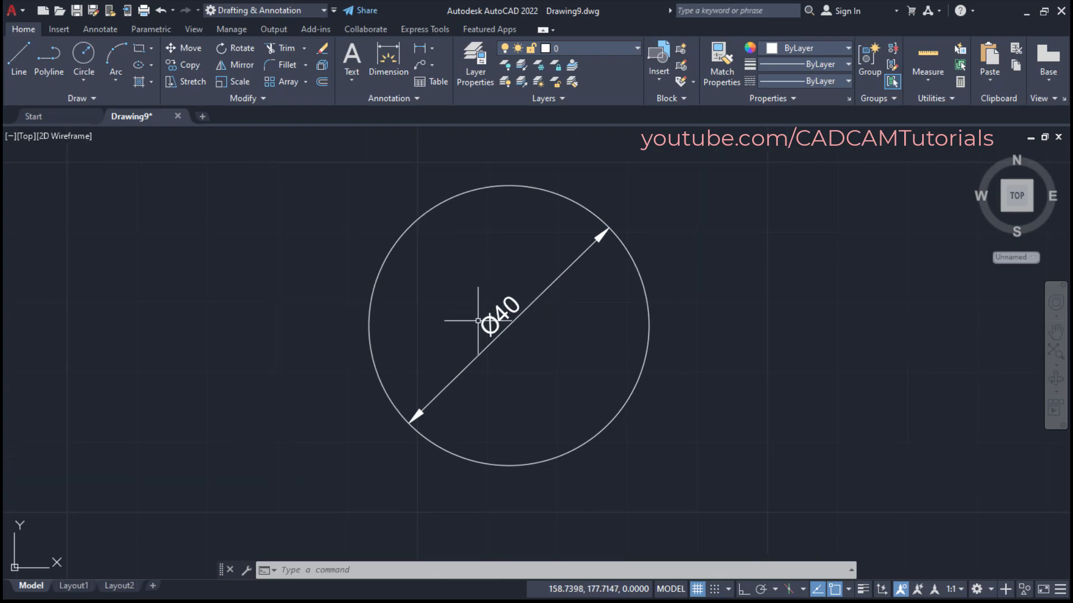
mouse_move(519, 334)
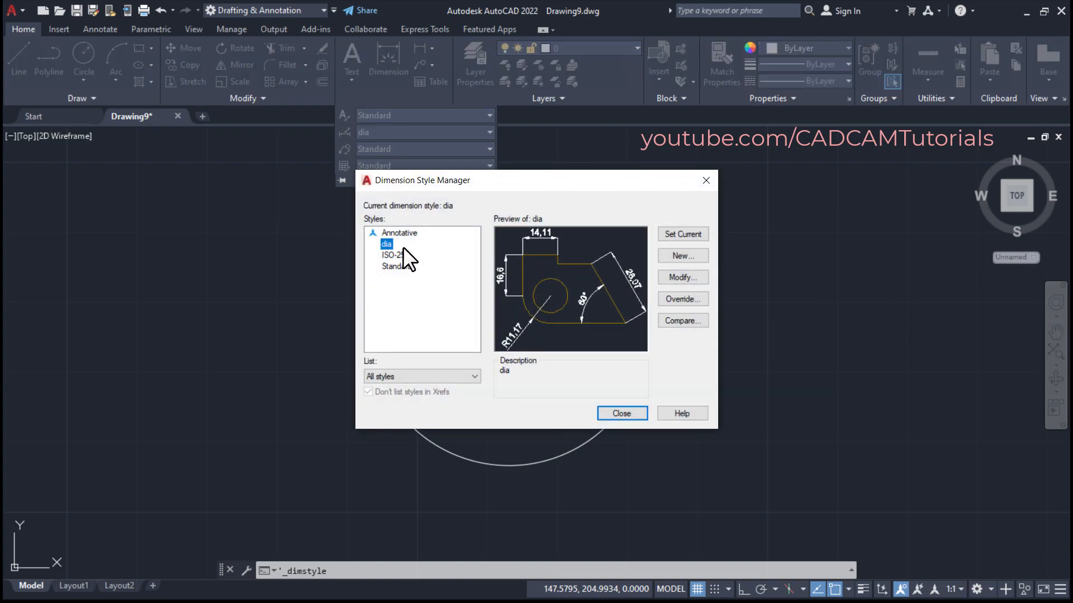
mouse_move(683, 277)
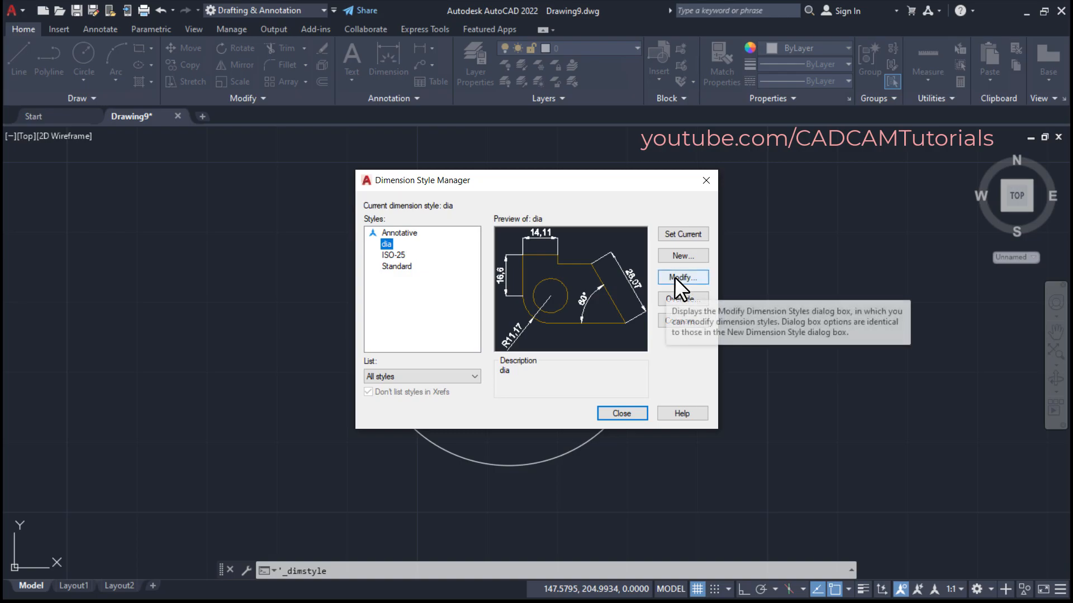
- Change the dia style's vertical text placement to Centered
click(682, 277)
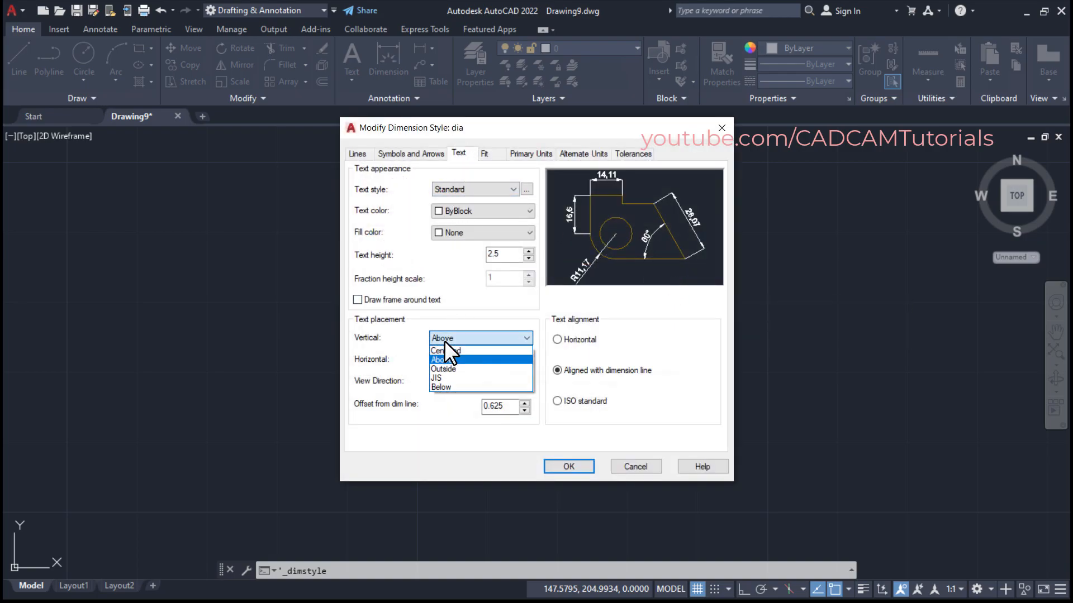
click(445, 351)
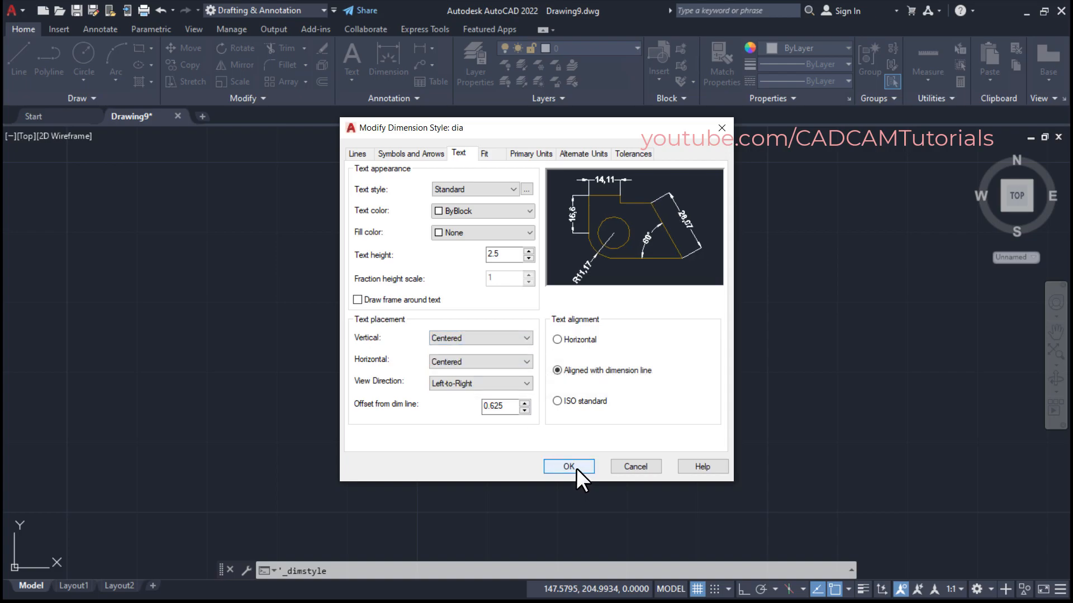
click(568, 466)
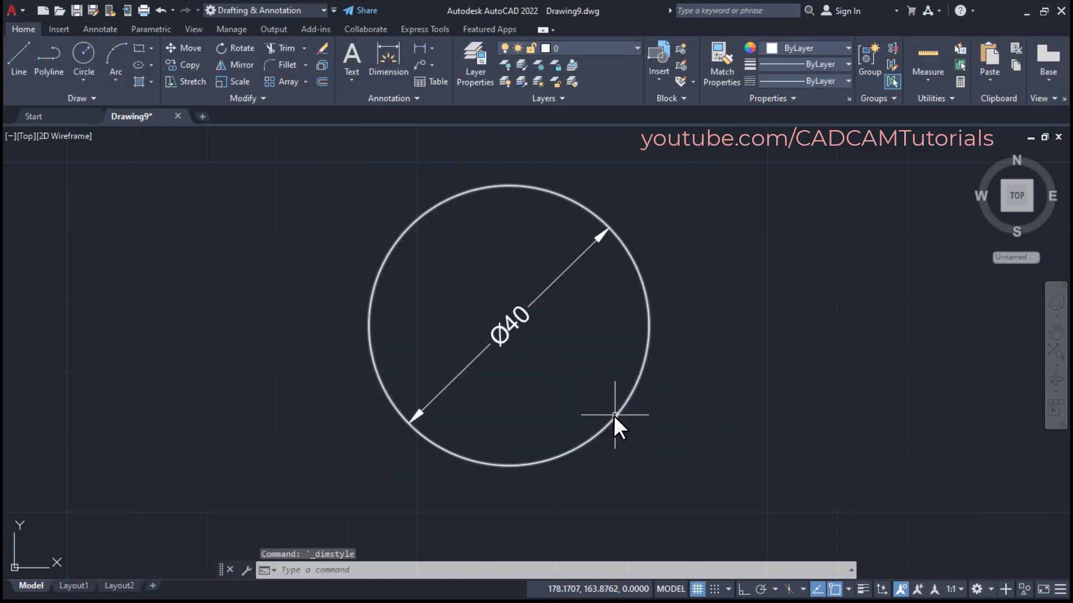